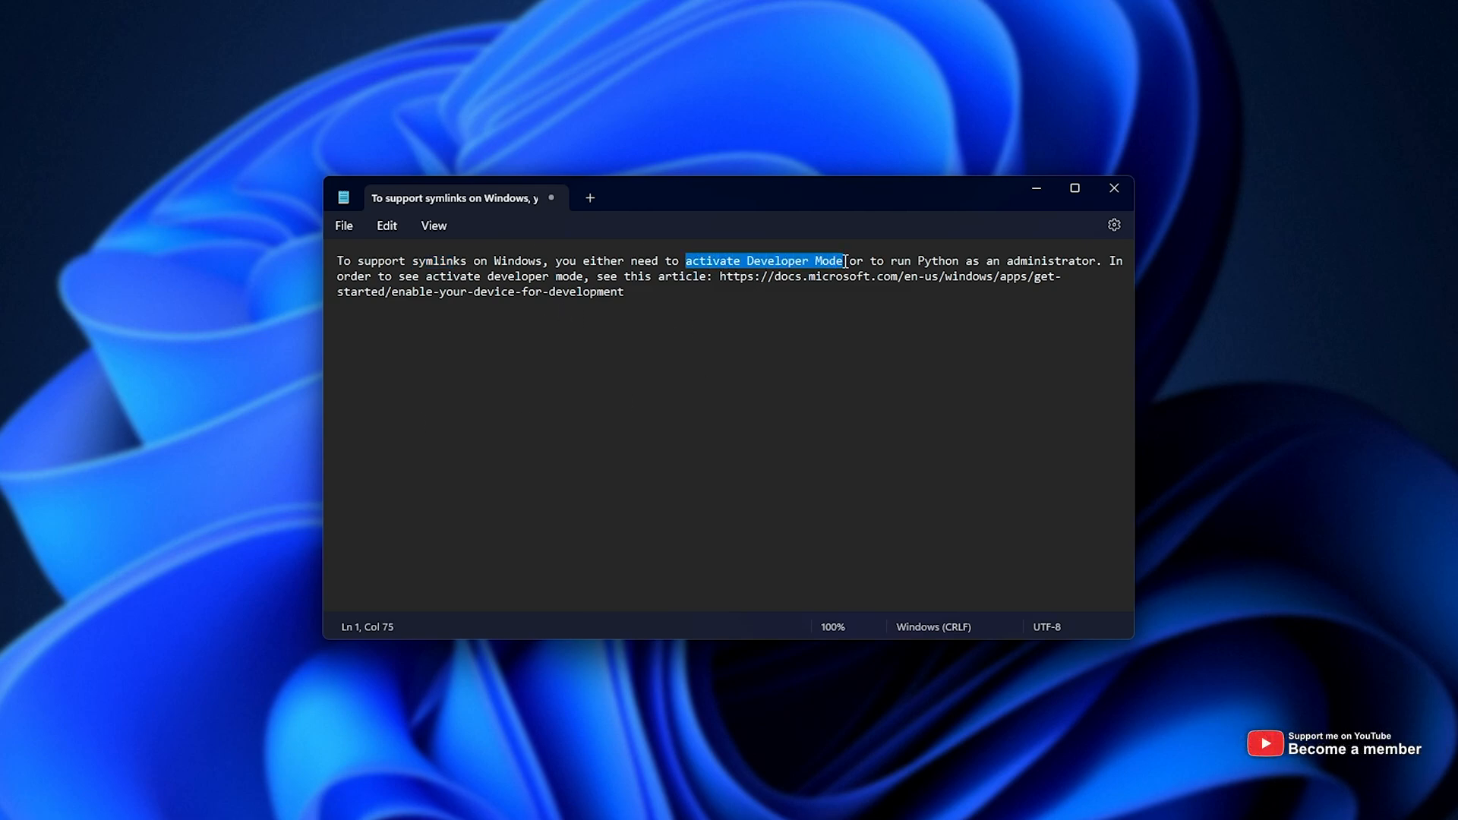
Step: Review the instructions about activating Developer Mode, then go to Privacy & security in Settings
drag(841, 260, 1085, 276)
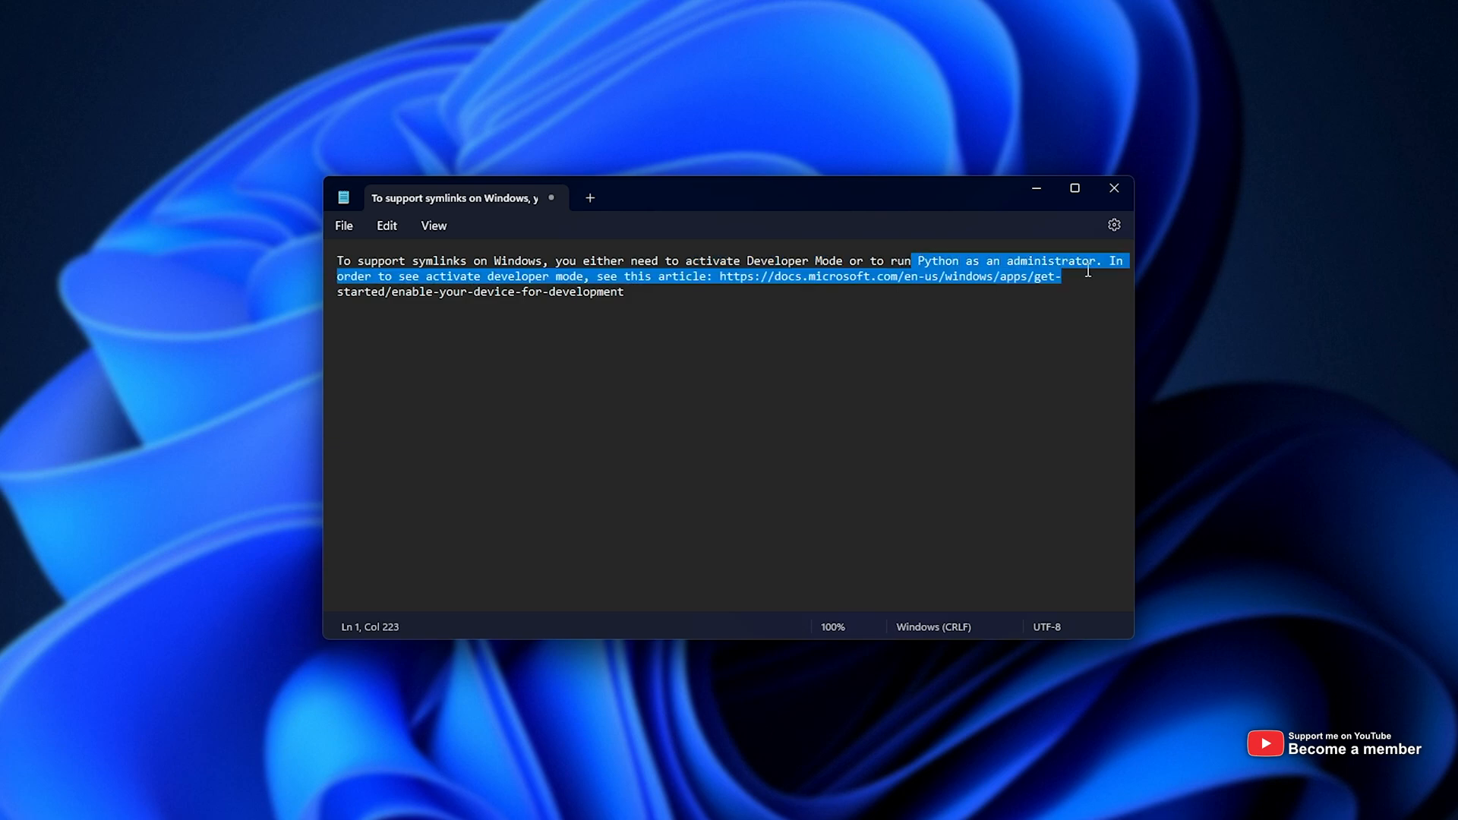
click(871, 277)
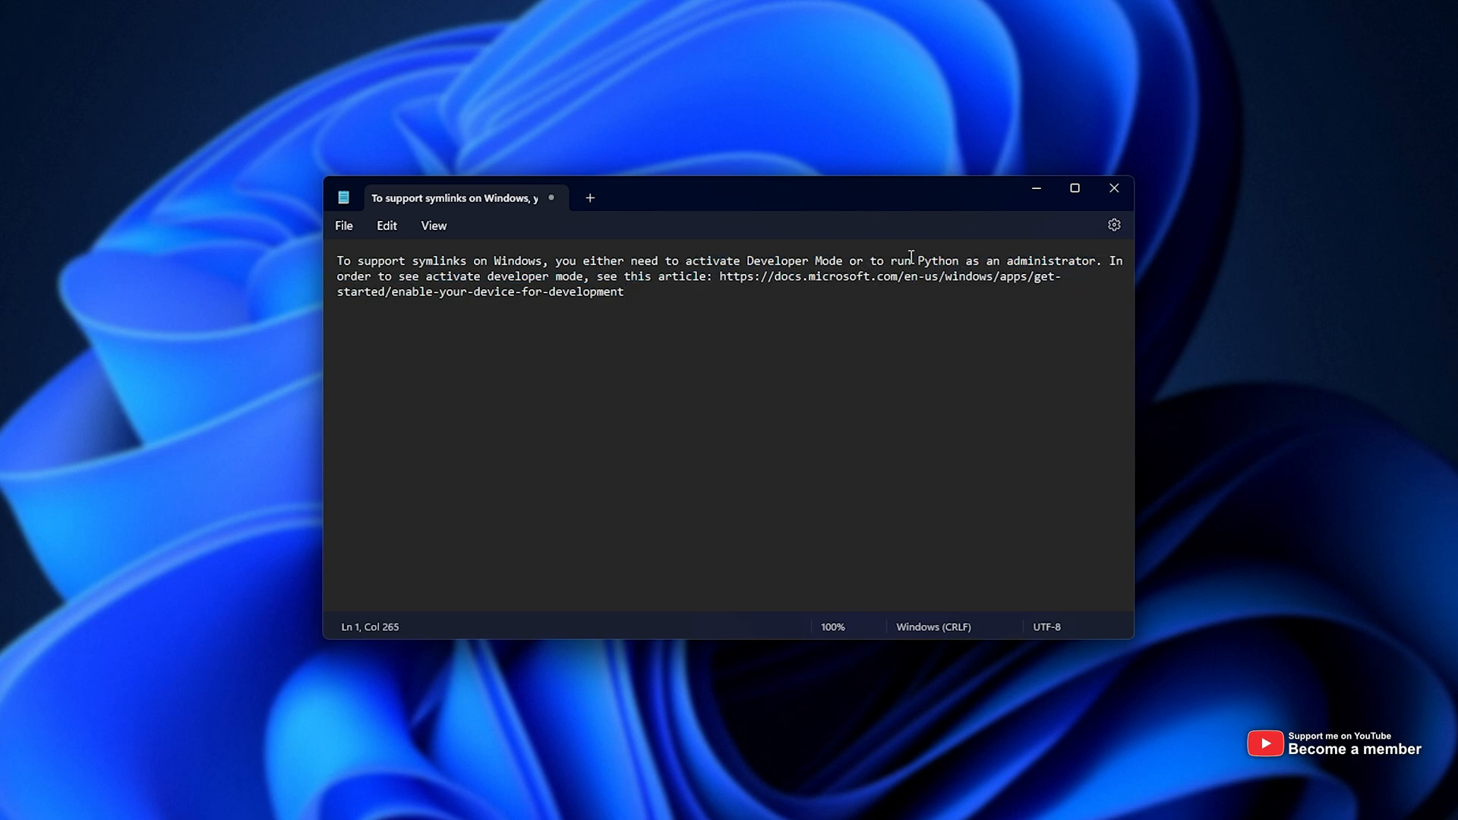
drag(893, 259, 1095, 259)
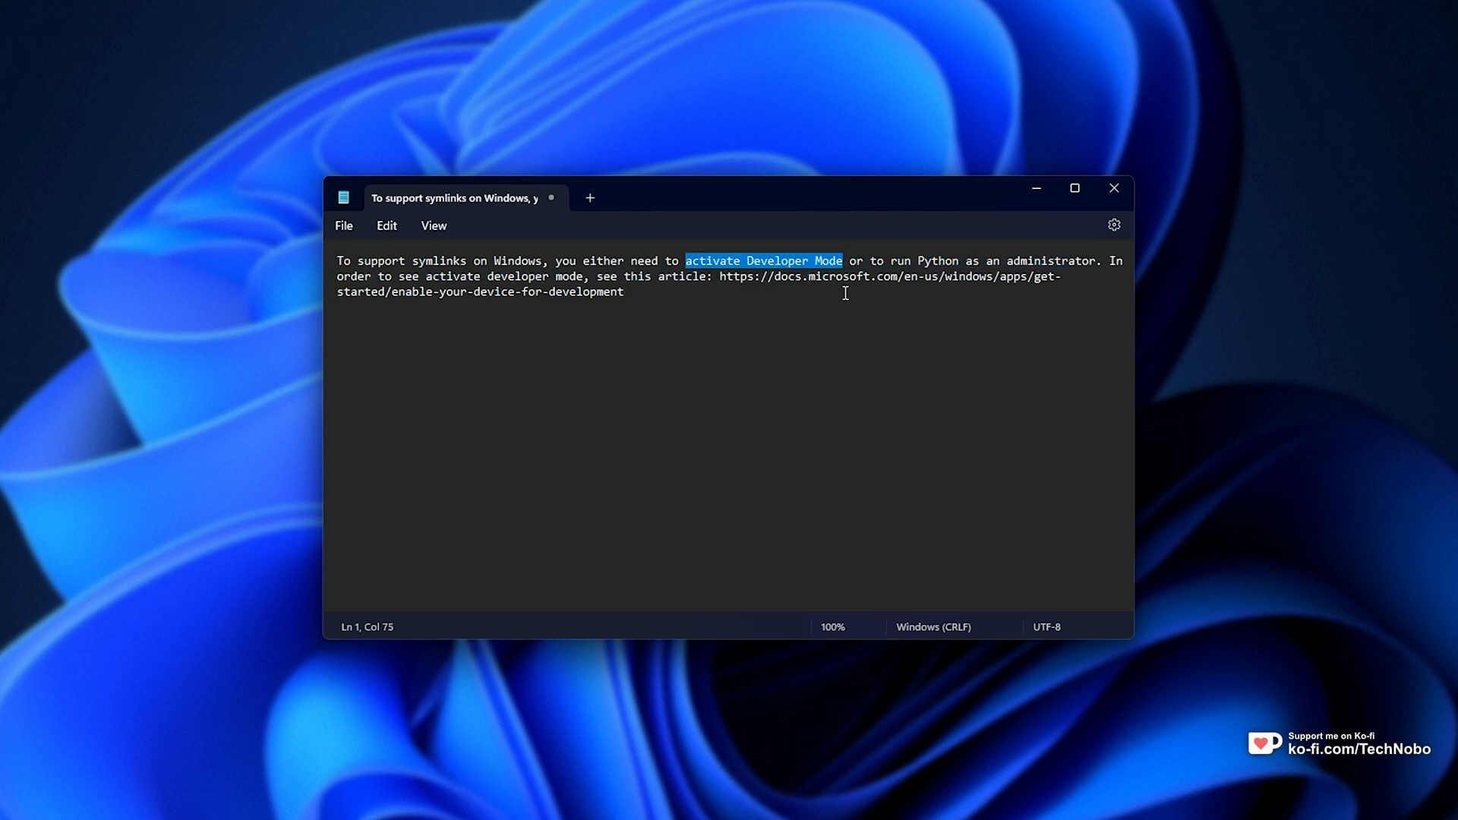
mouse_move(881, 215)
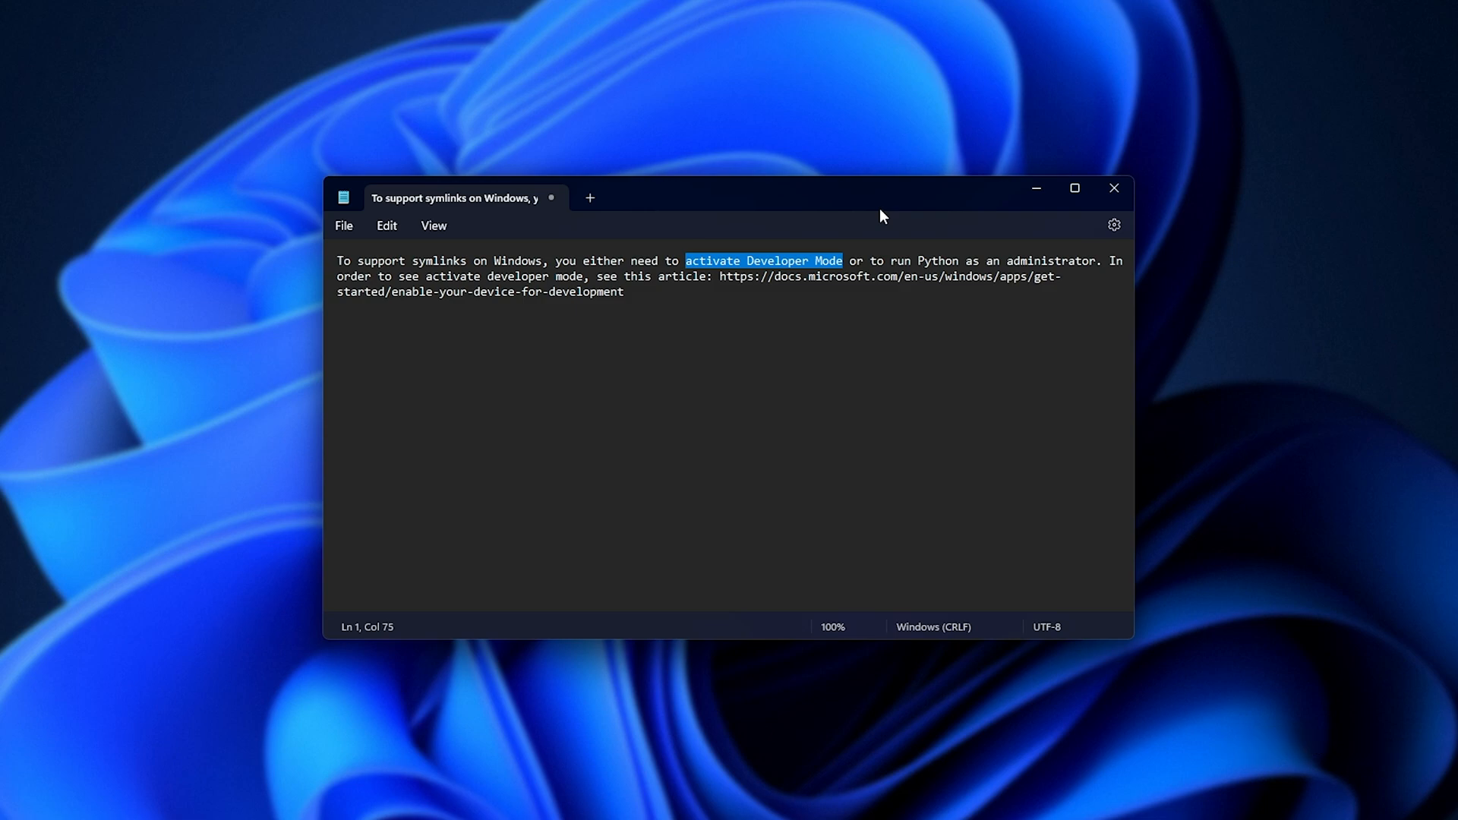
mouse_move(971, 196)
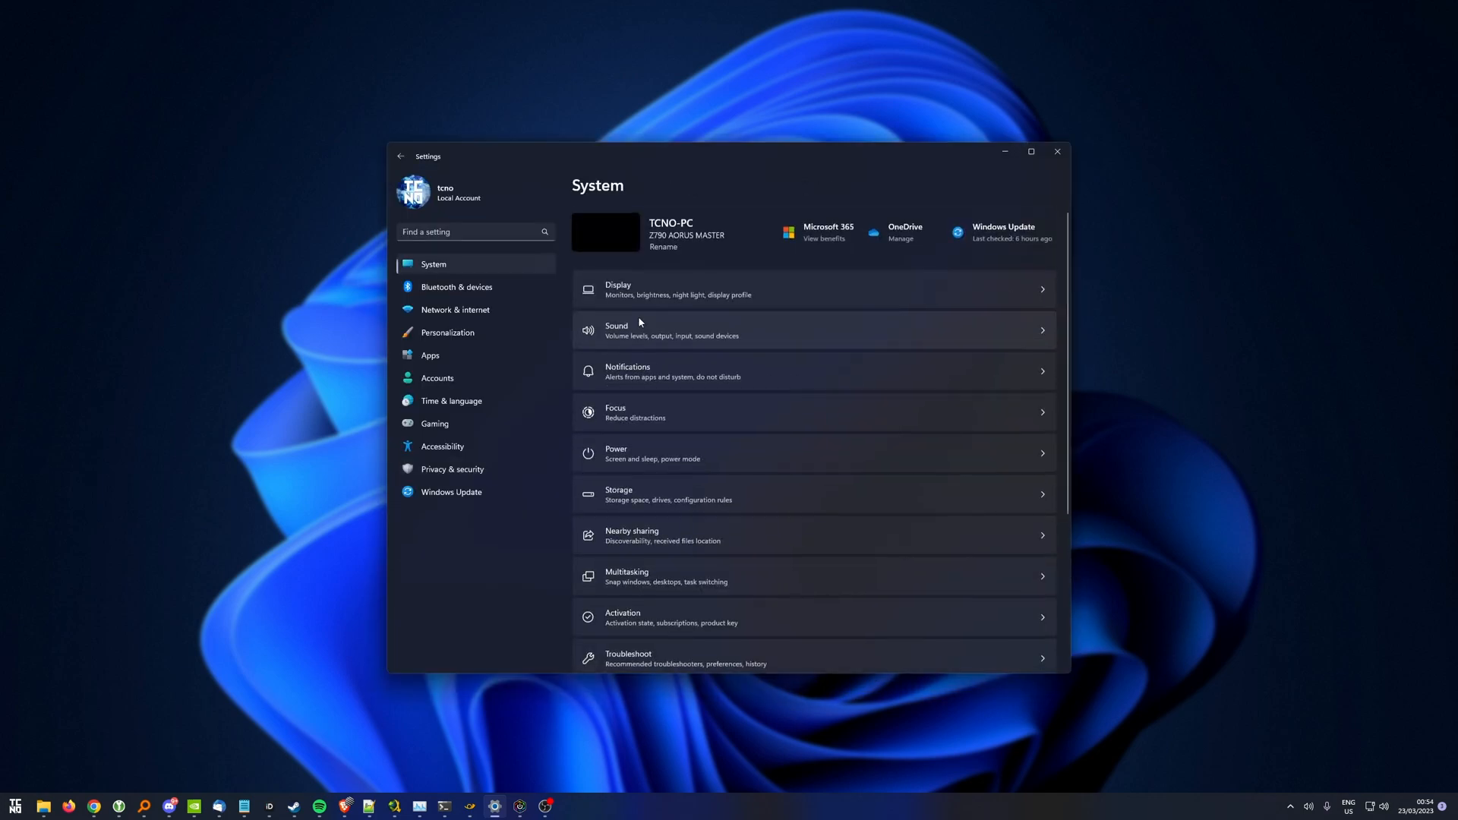
click(452, 469)
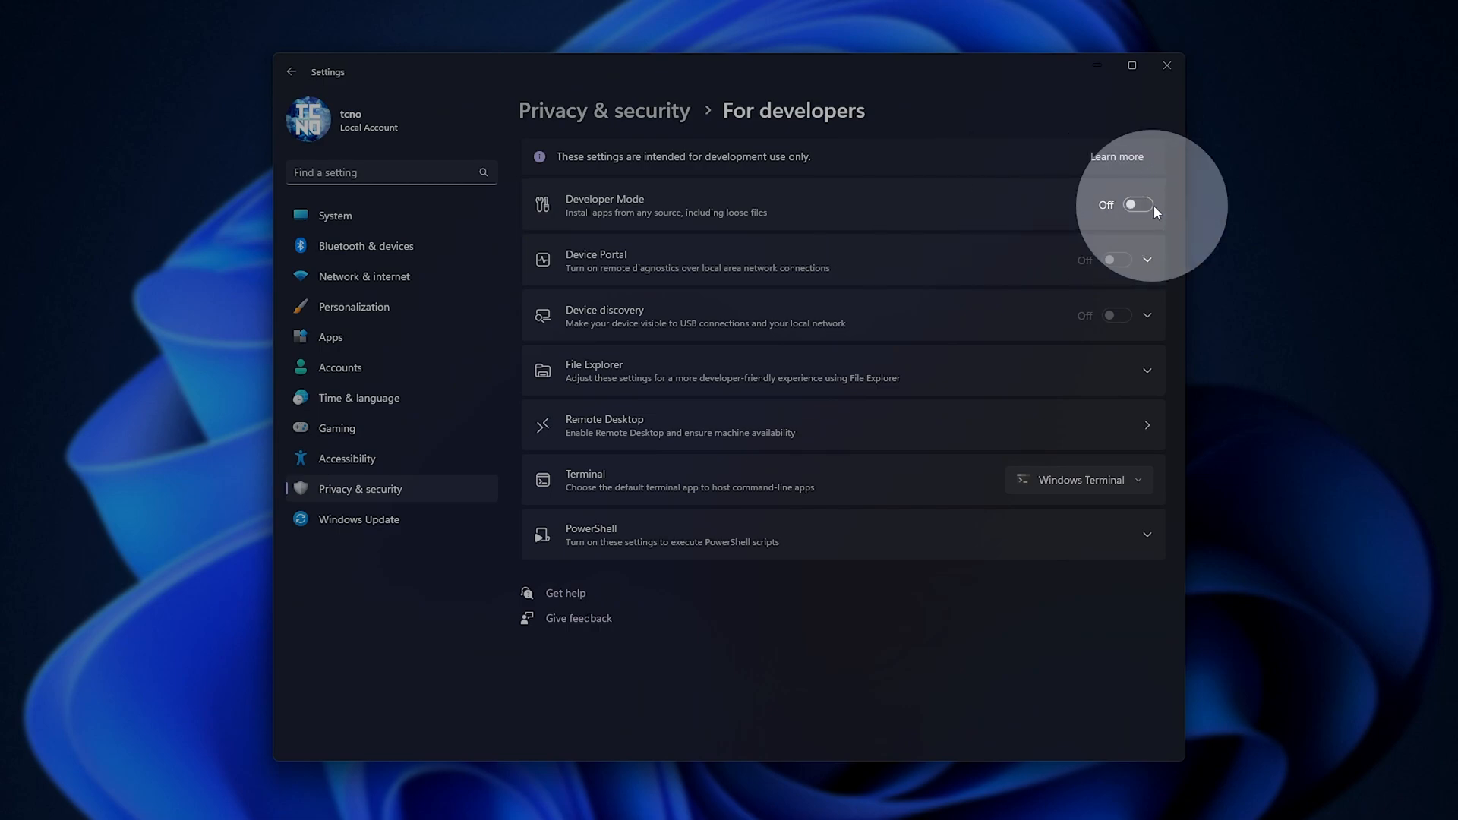
Step: Switch Developer Mode on and confirm Yes in the Use developer features warning
click(1136, 205)
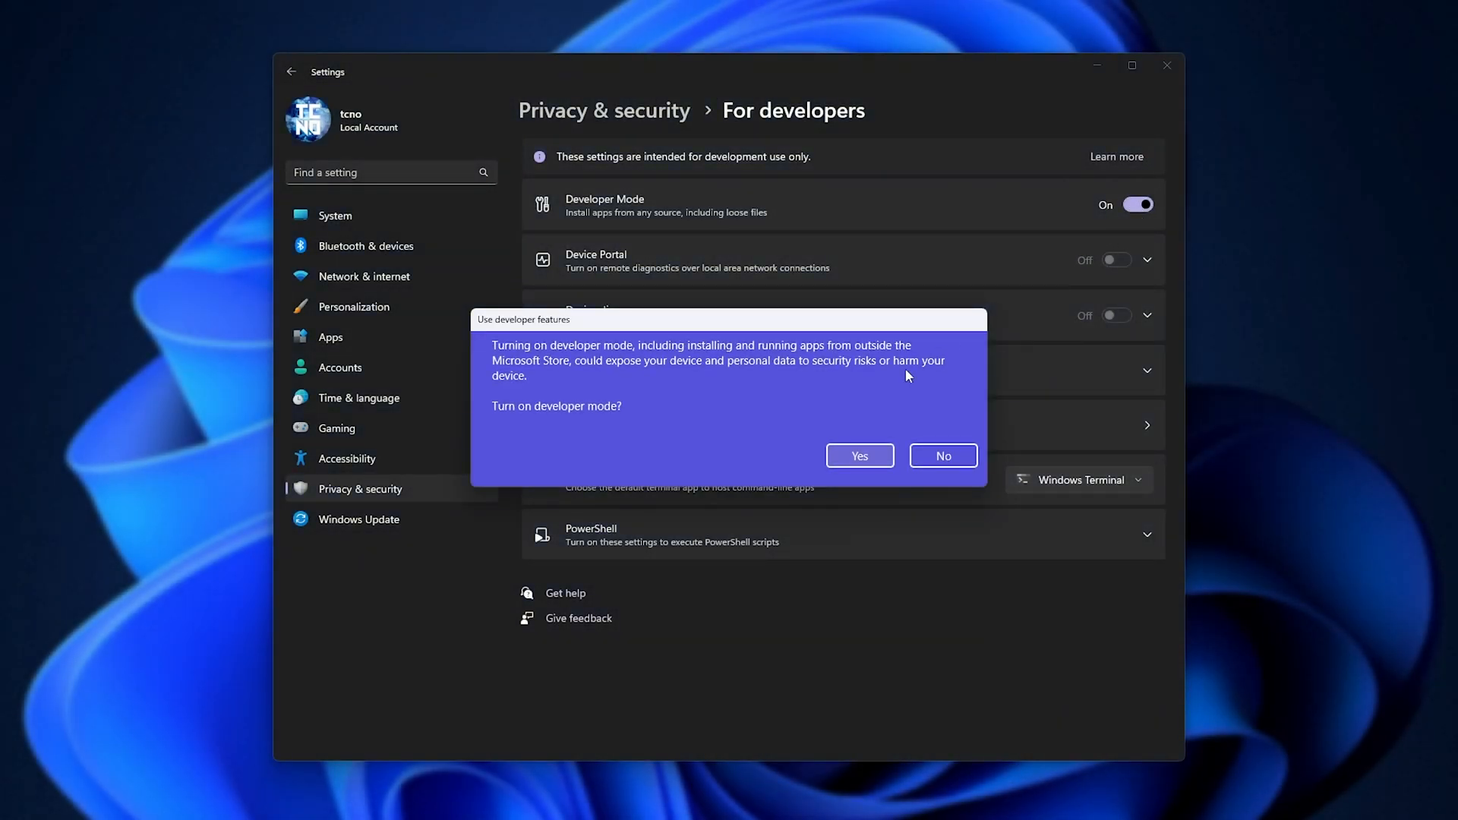
click(857, 456)
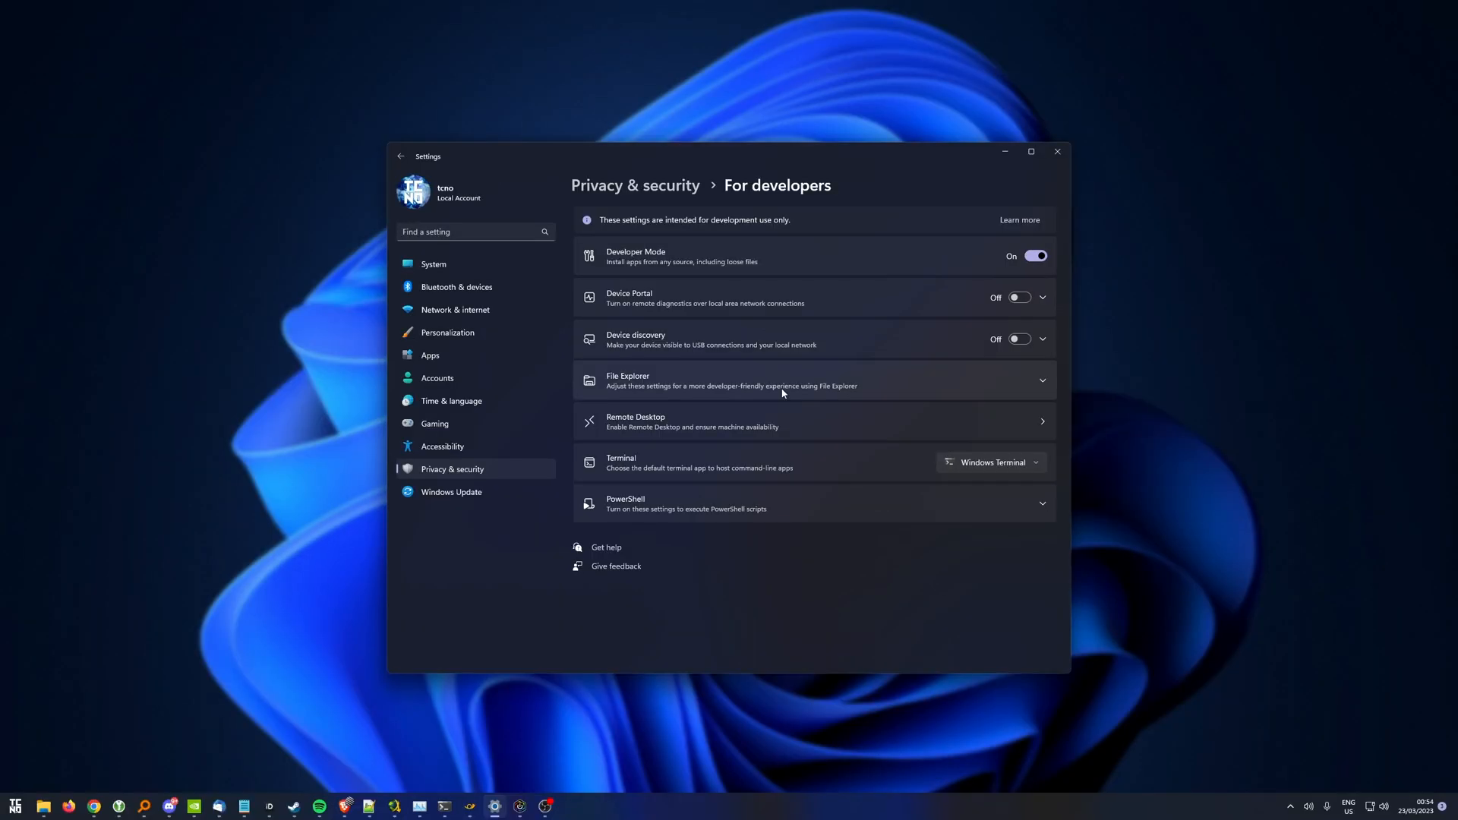
mouse_move(822, 375)
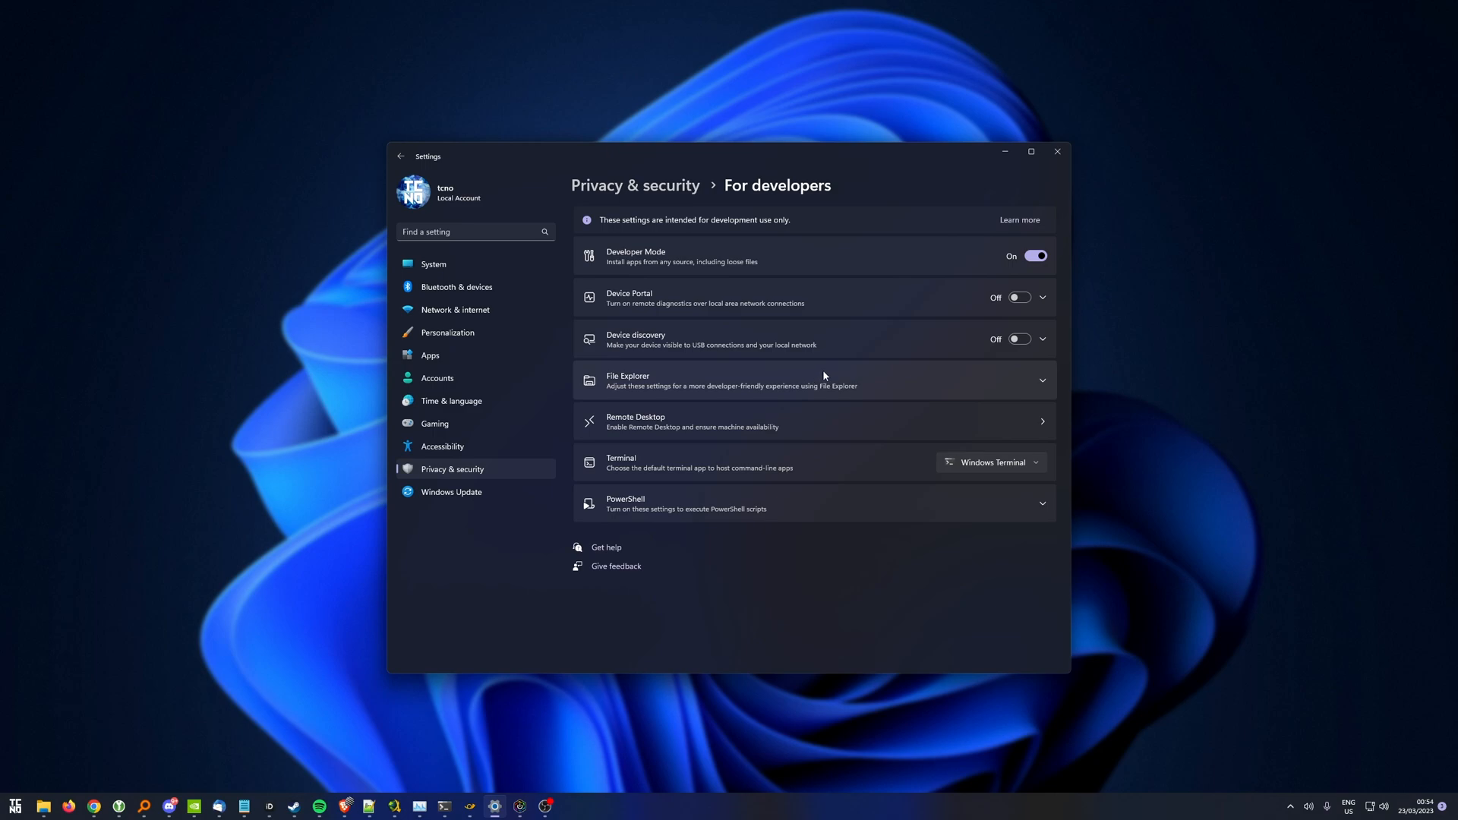